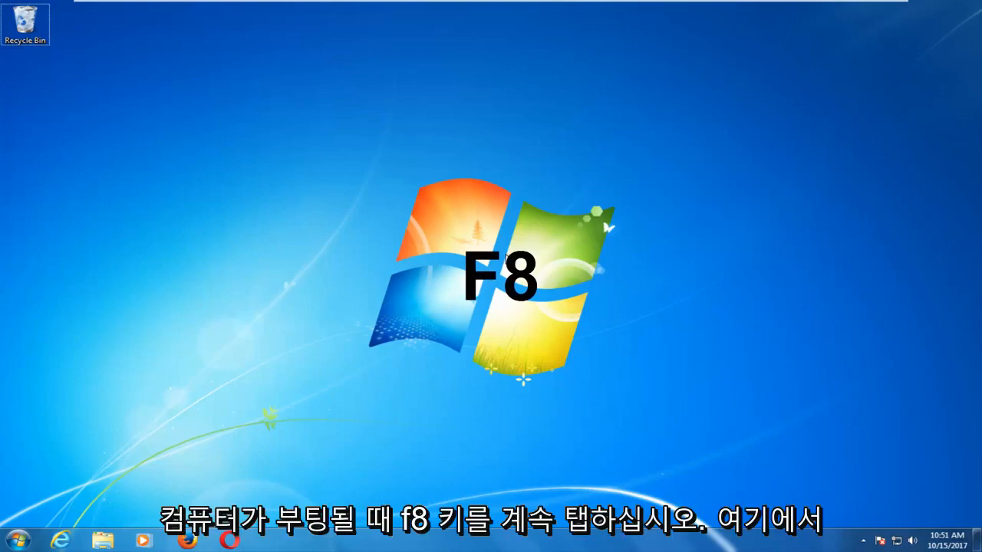
# Restart the computer from the Start menu and request Advanced Boot Options with F8
pyautogui.click(17, 540)
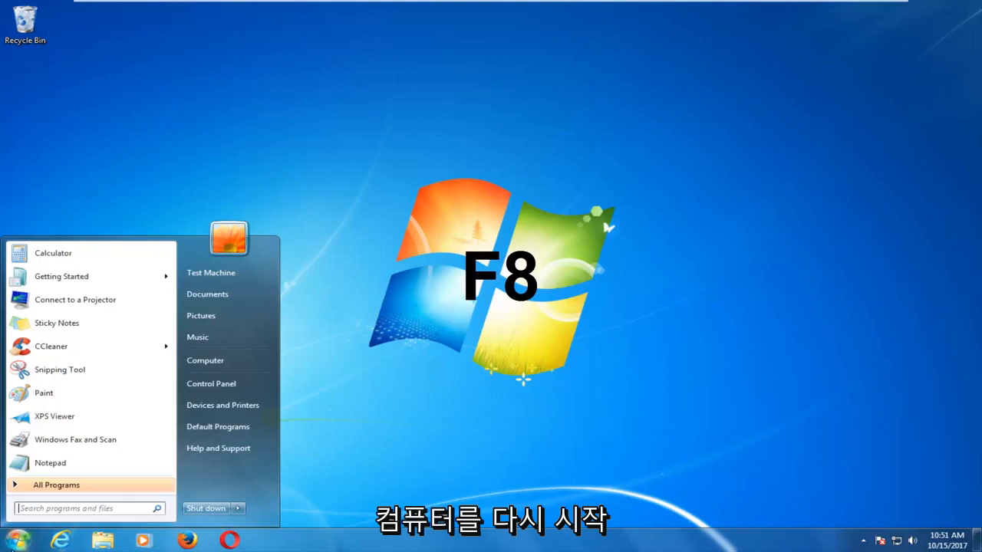
pyautogui.click(237, 509)
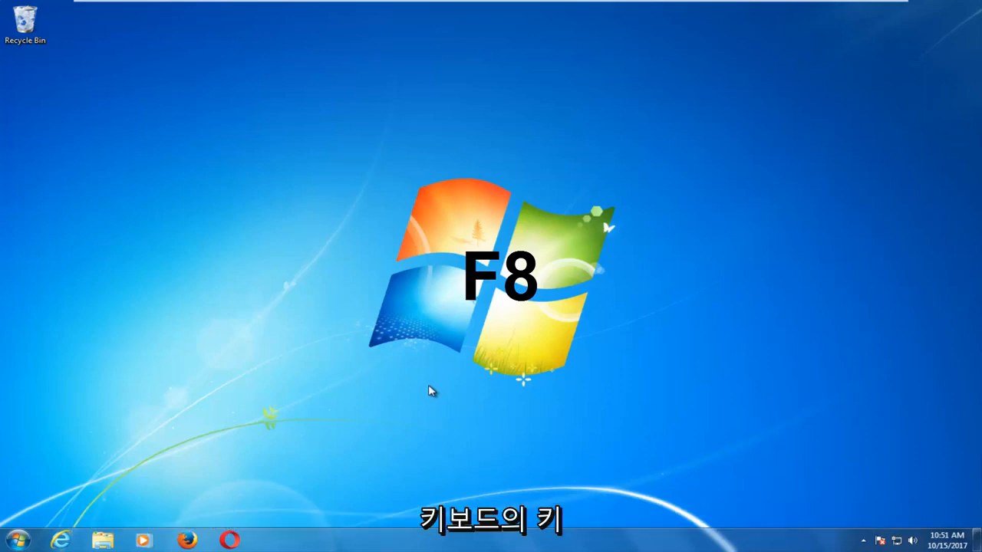
pyautogui.press('f8')
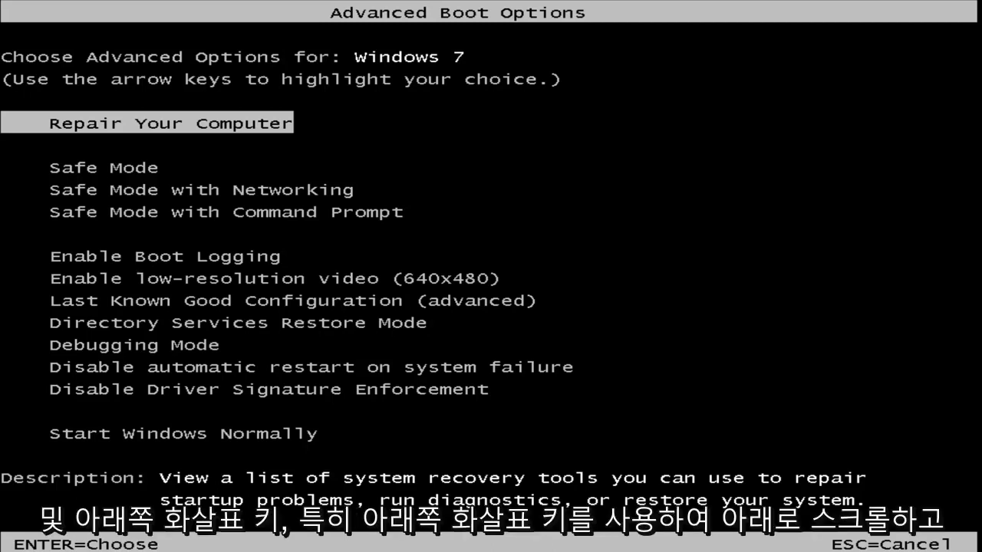
# Highlight Disable Driver Signature Enforcement in the Advanced Boot Options list
pyautogui.press('Down')
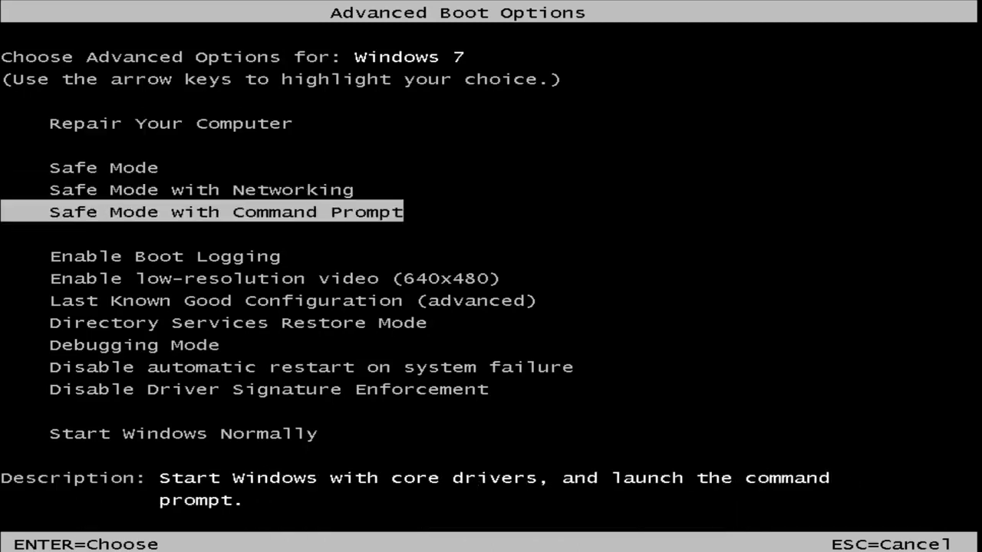
pyautogui.press('Down')
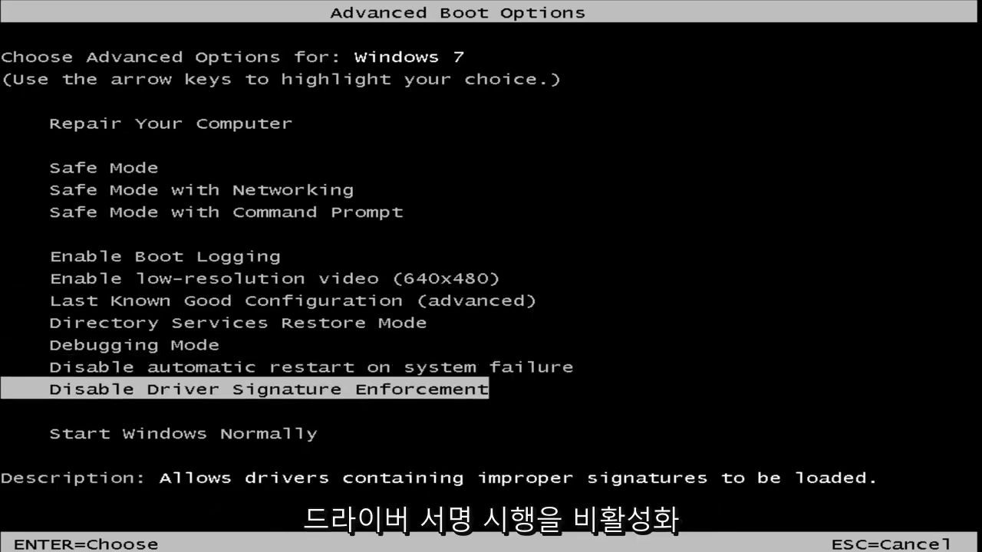